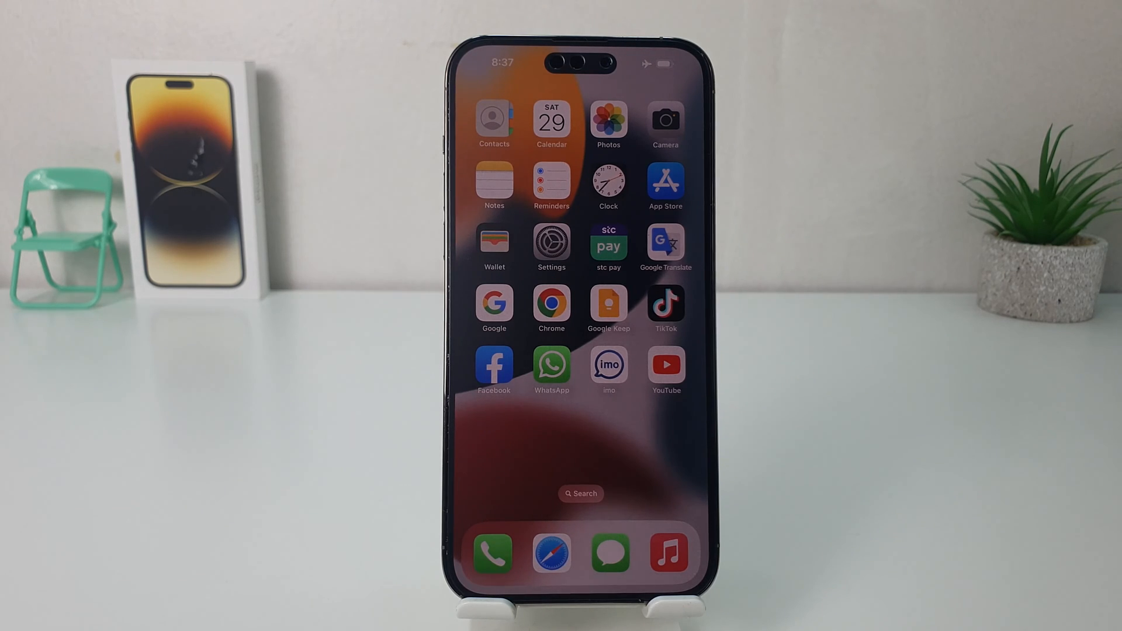
# Step: Reach the General page of the iPhone's Settings app
pyautogui.click(550, 244)
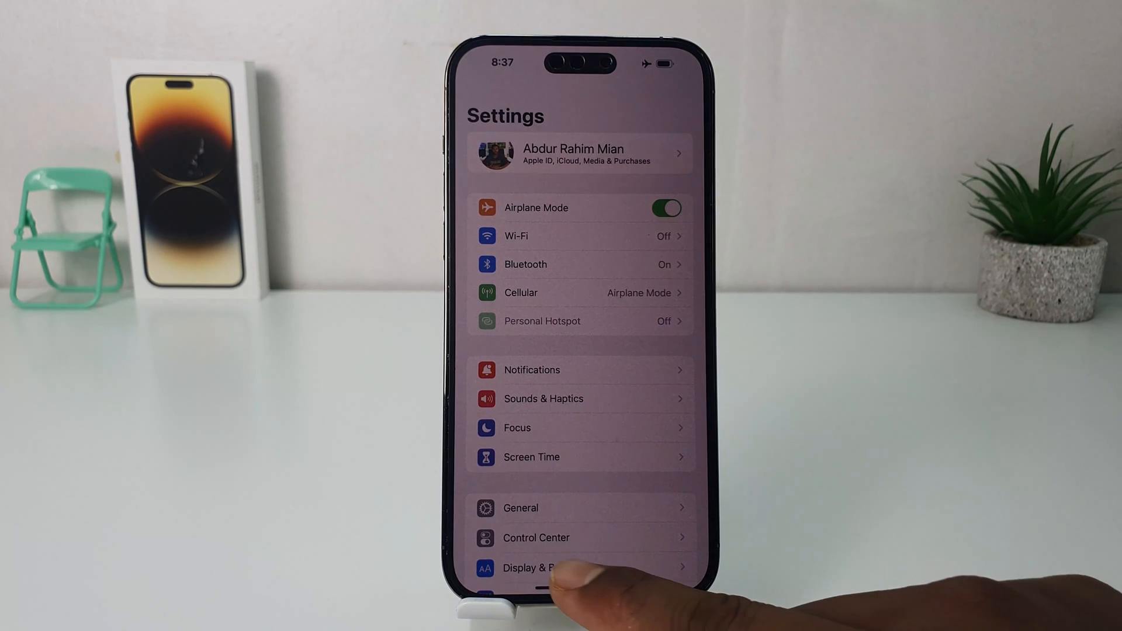
pyautogui.click(520, 508)
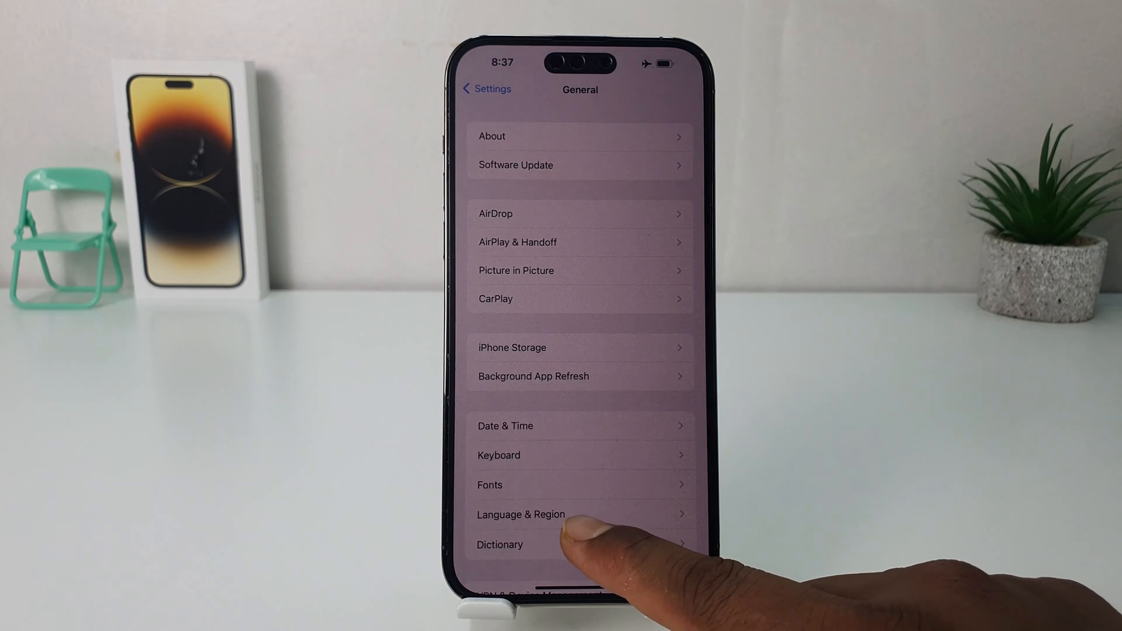
# Step: Choose Saudi Arabia as the new region under Language & Region
pyautogui.click(521, 514)
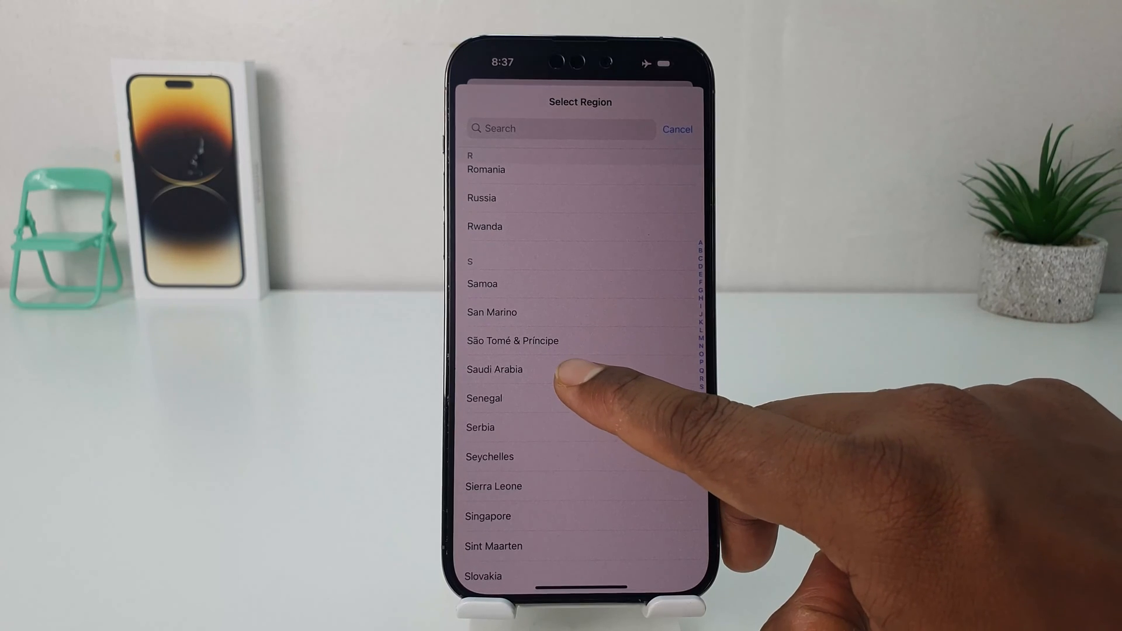
pyautogui.click(493, 369)
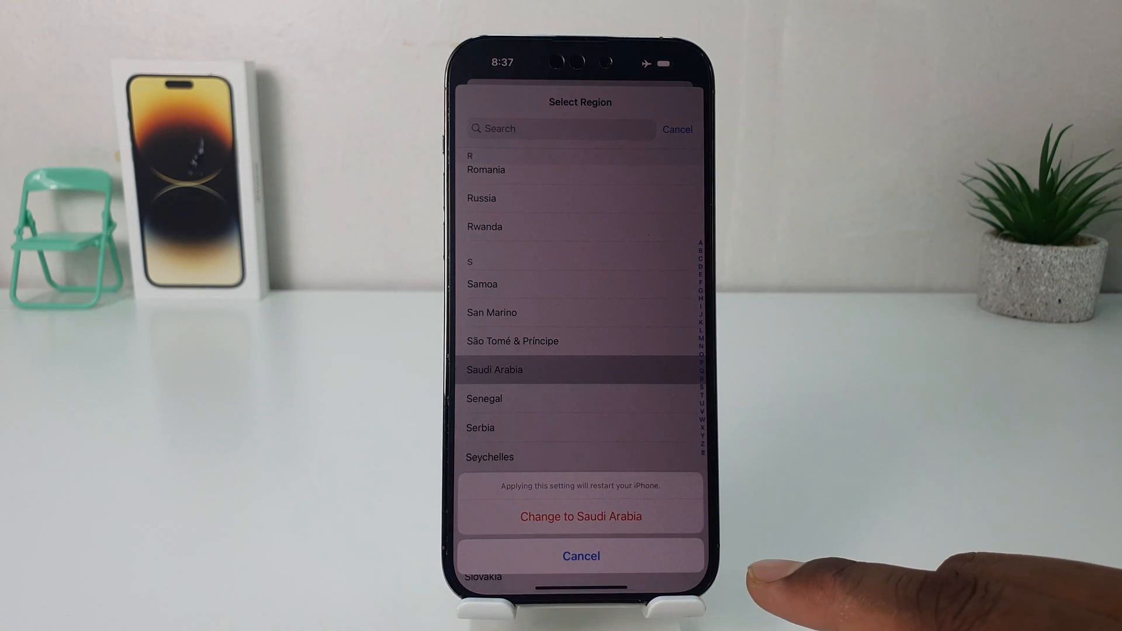
# Step: Confirm the switch to Saudi Arabia and return to the main Settings list
pyautogui.click(581, 515)
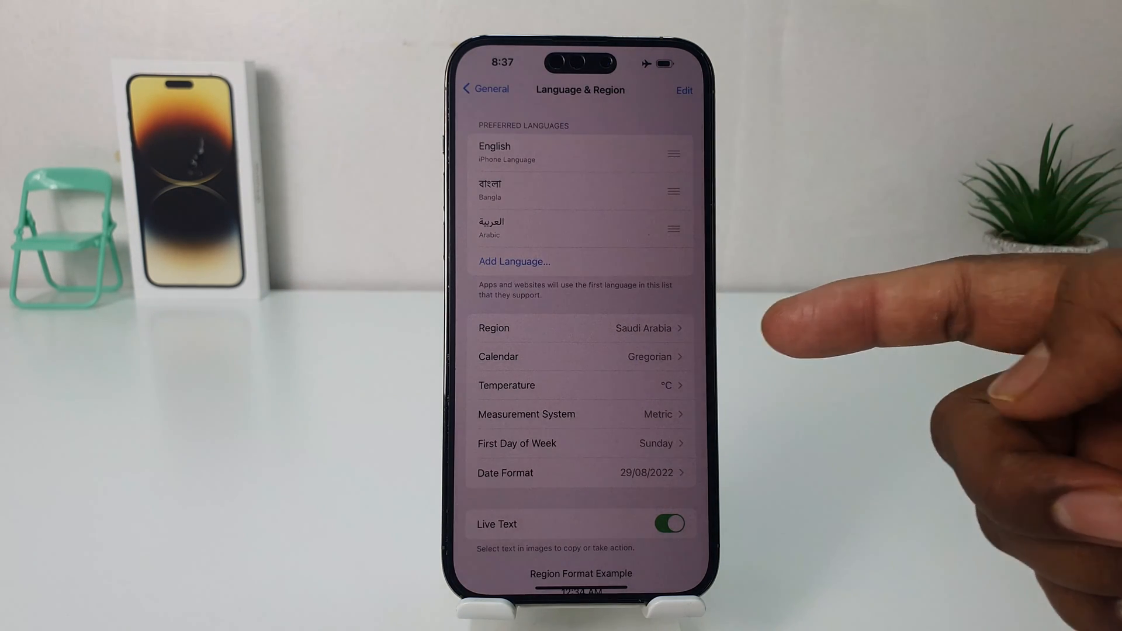
pyautogui.click(486, 88)
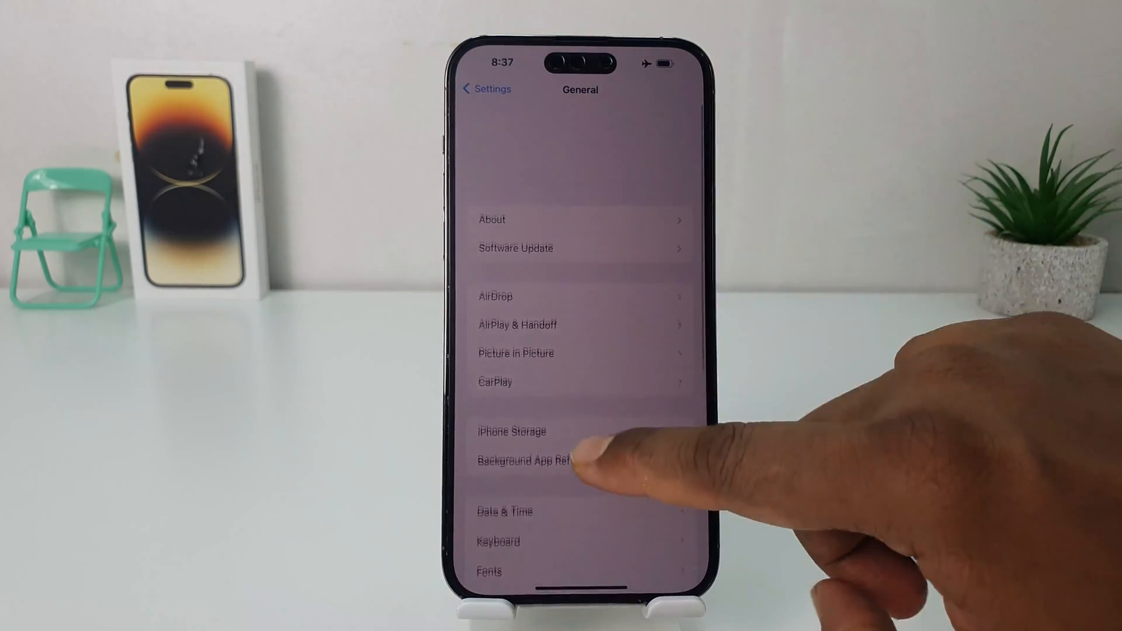
pyautogui.click(487, 89)
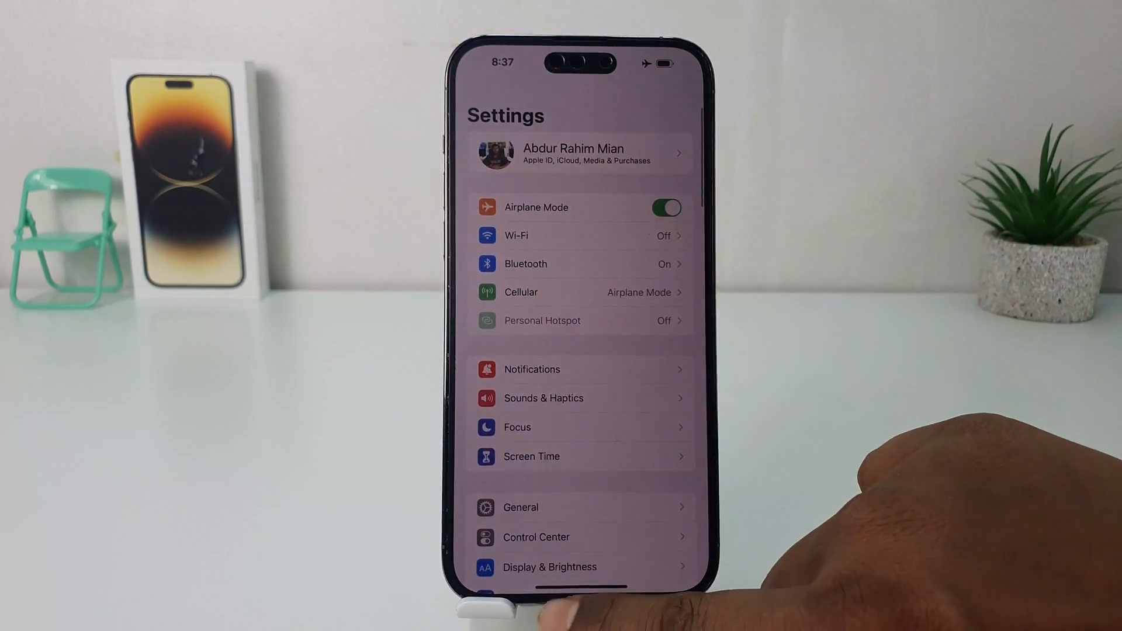